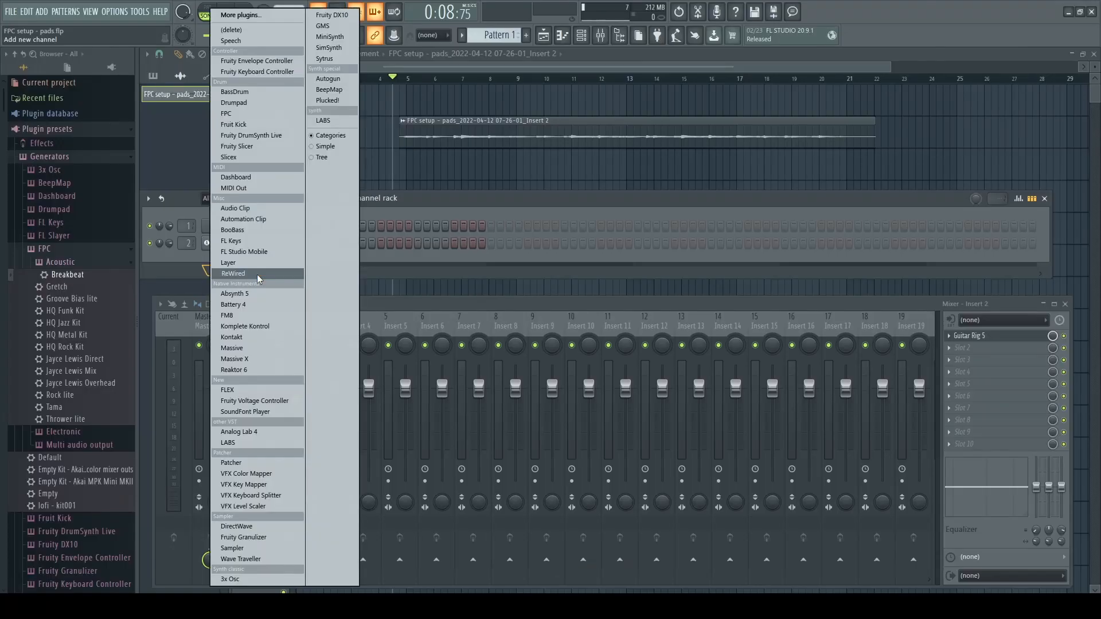
Insert the FPC drum sampler as a new channel and show its kit presets.
left_click(226, 112)
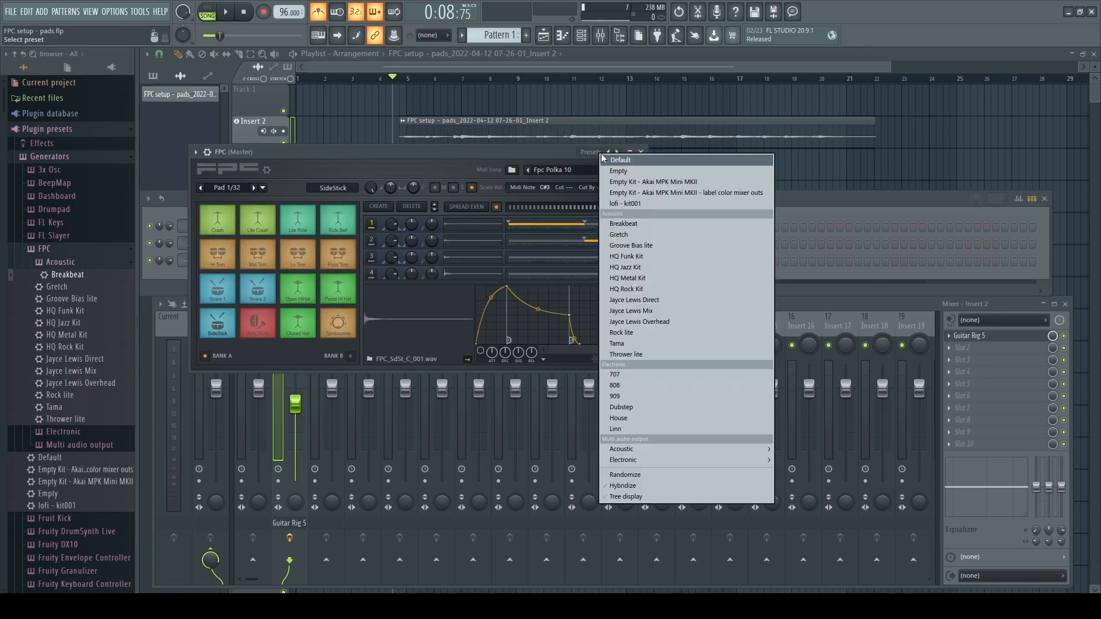
mouse_move(625, 233)
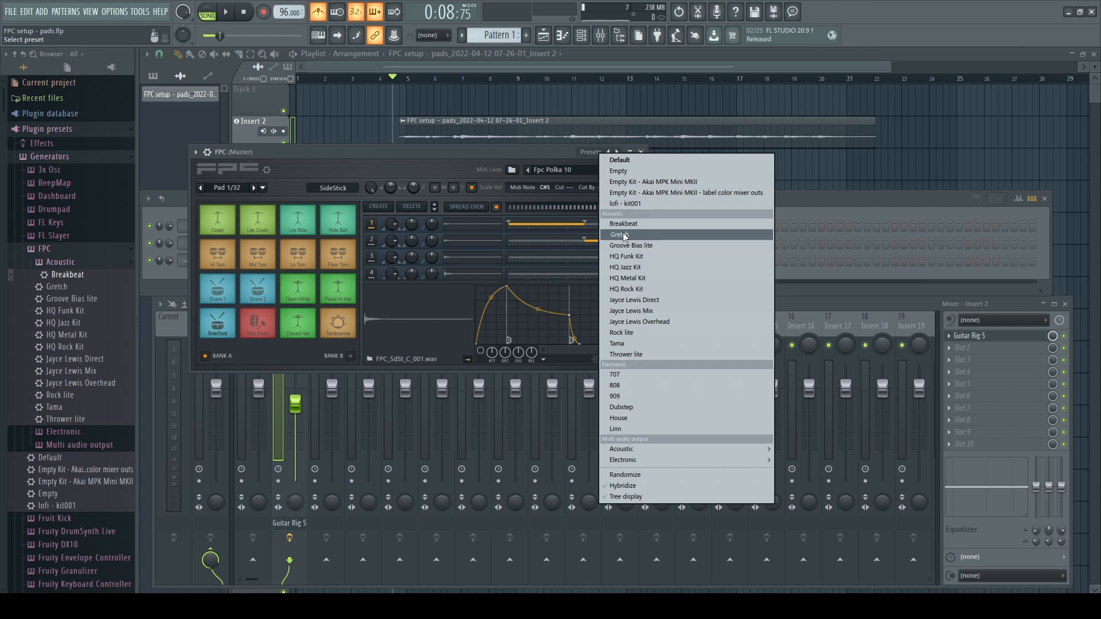
Load the Gretch kit into FPC and open the pad options menu.
left_click(621, 234)
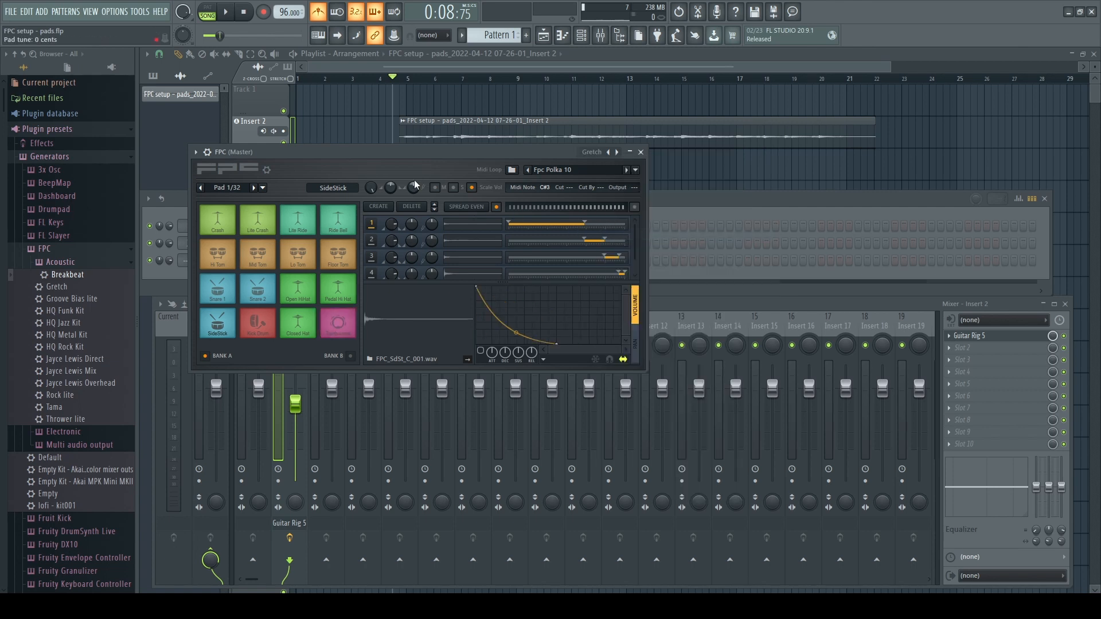
left_click(262, 187)
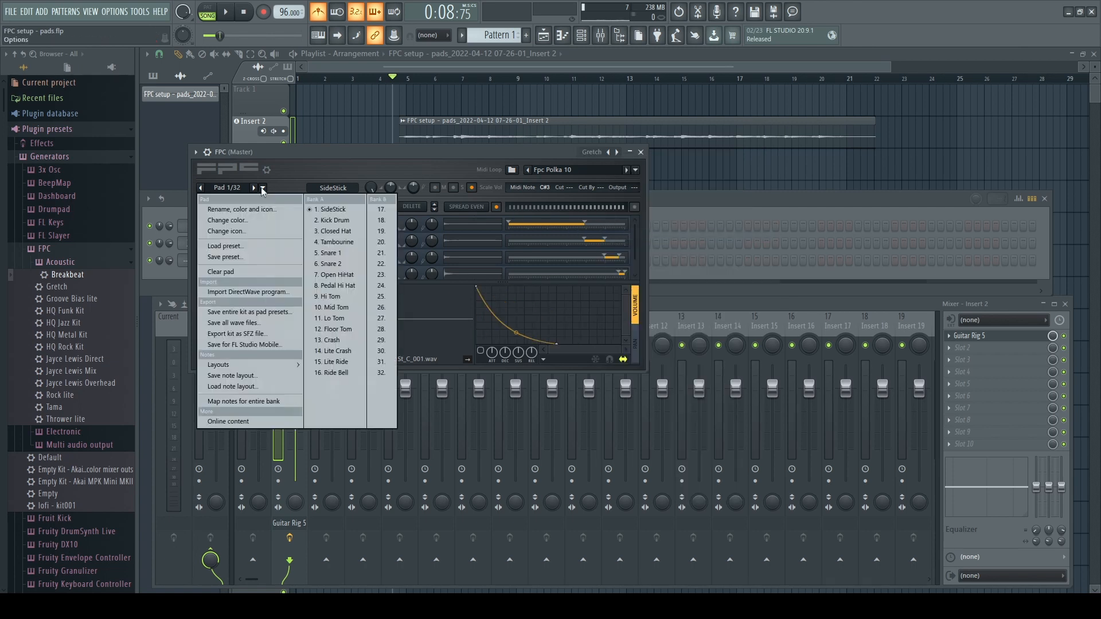
mouse_move(232, 375)
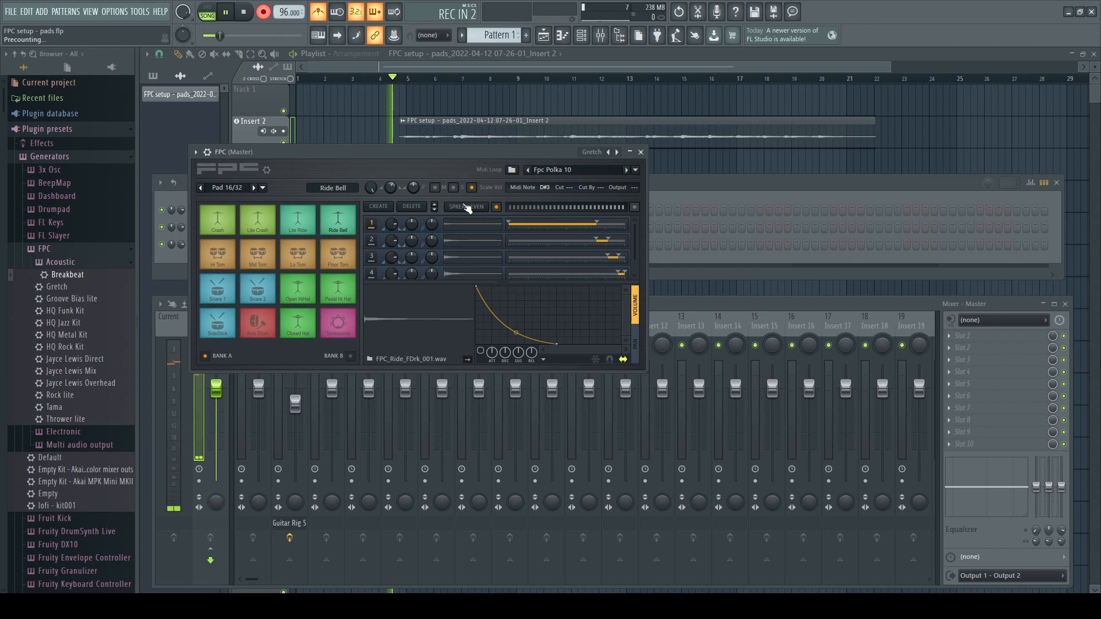
Record Snare 1 and Kick Drum pad hits into Pattern 1 with precount.
left_click(225, 12)
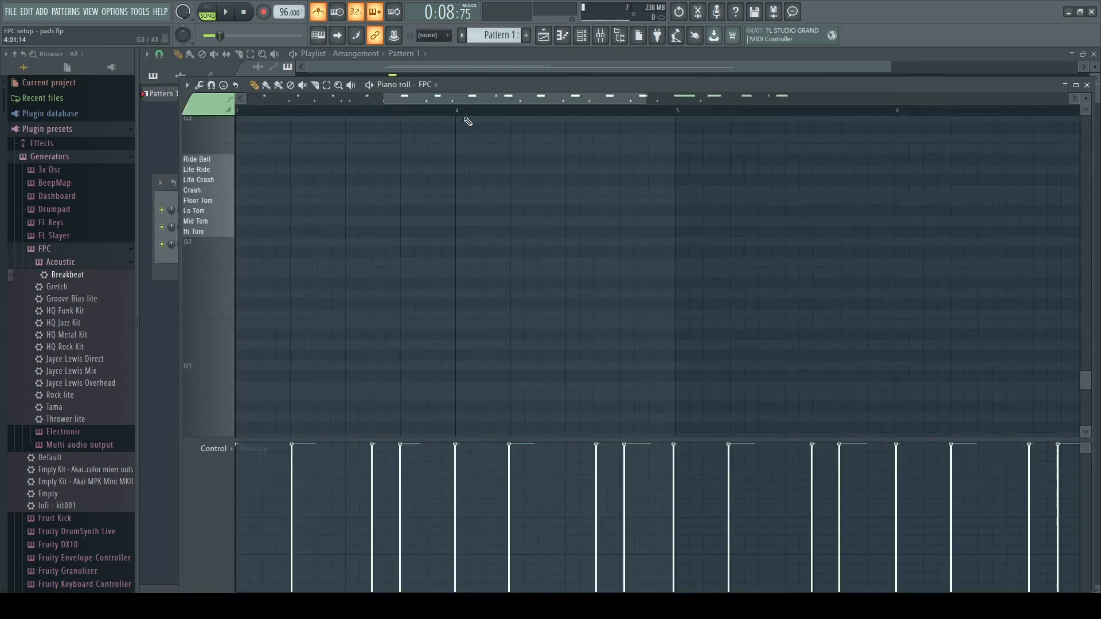
Quantize the snare and kick notes with adjusted Start time and Sensitivity via Alt+Q.
key("alt+q")
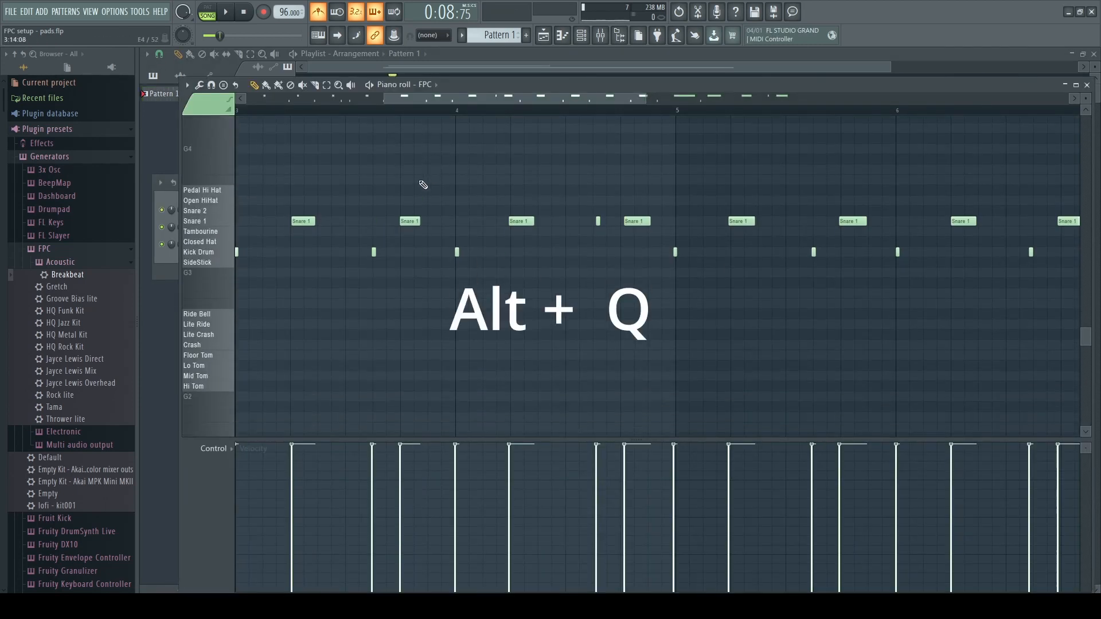
key("alt+q")
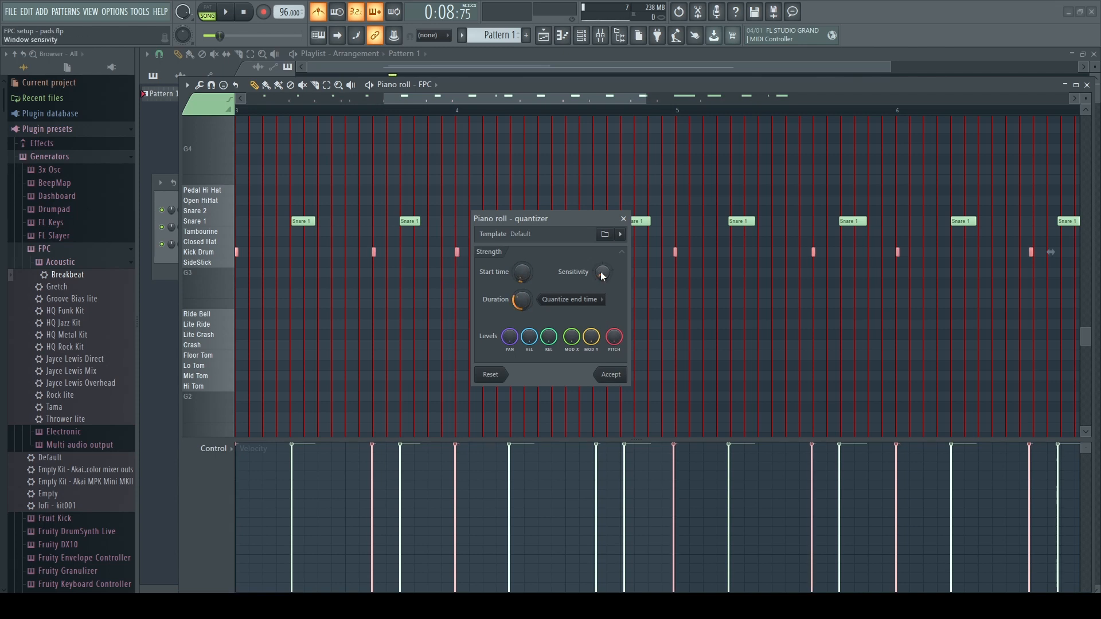
left_click(609, 374)
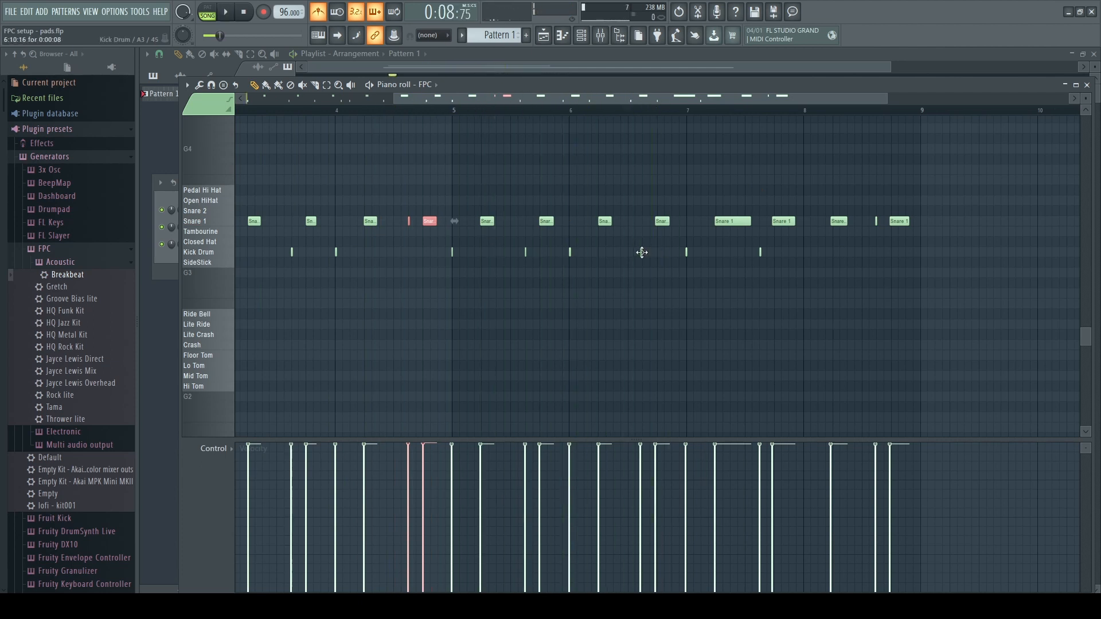
left_click(225, 12)
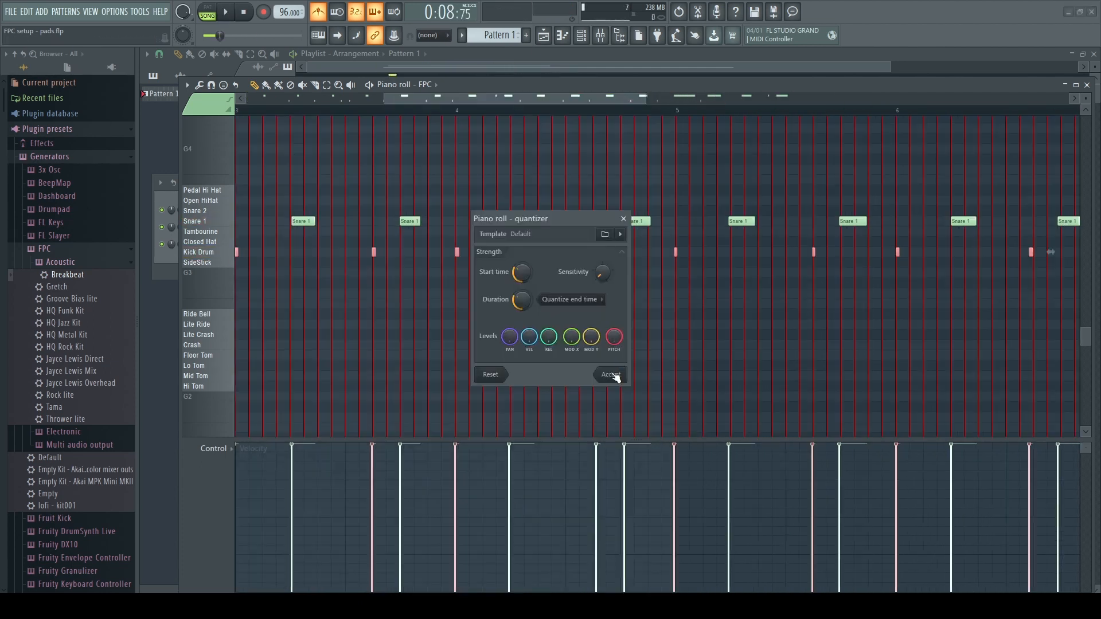
left_click(610, 374)
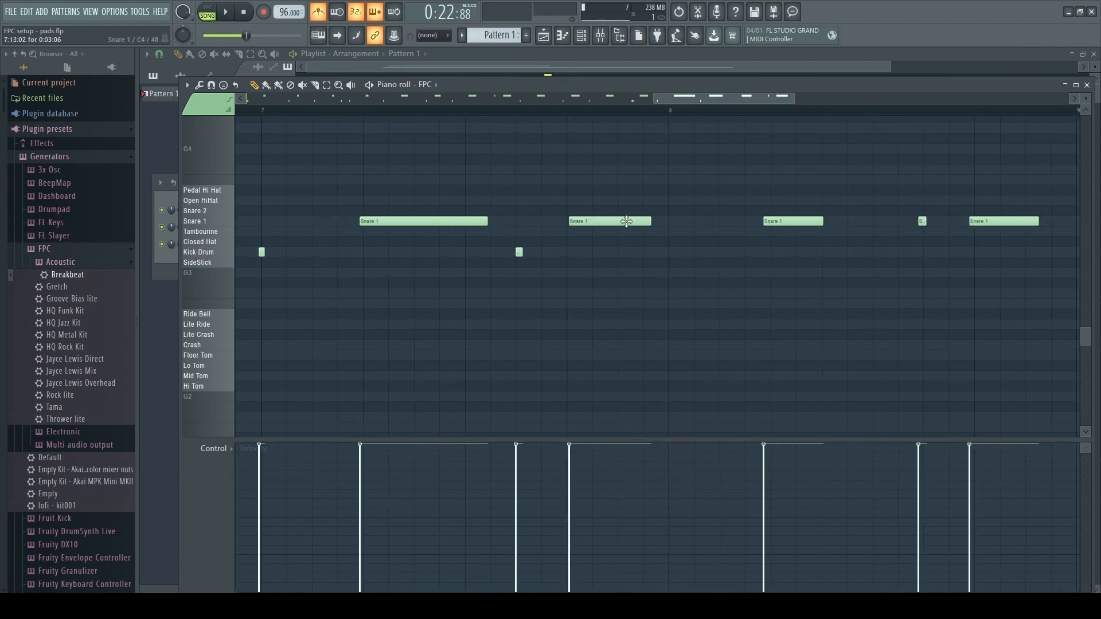
left_click(223, 12)
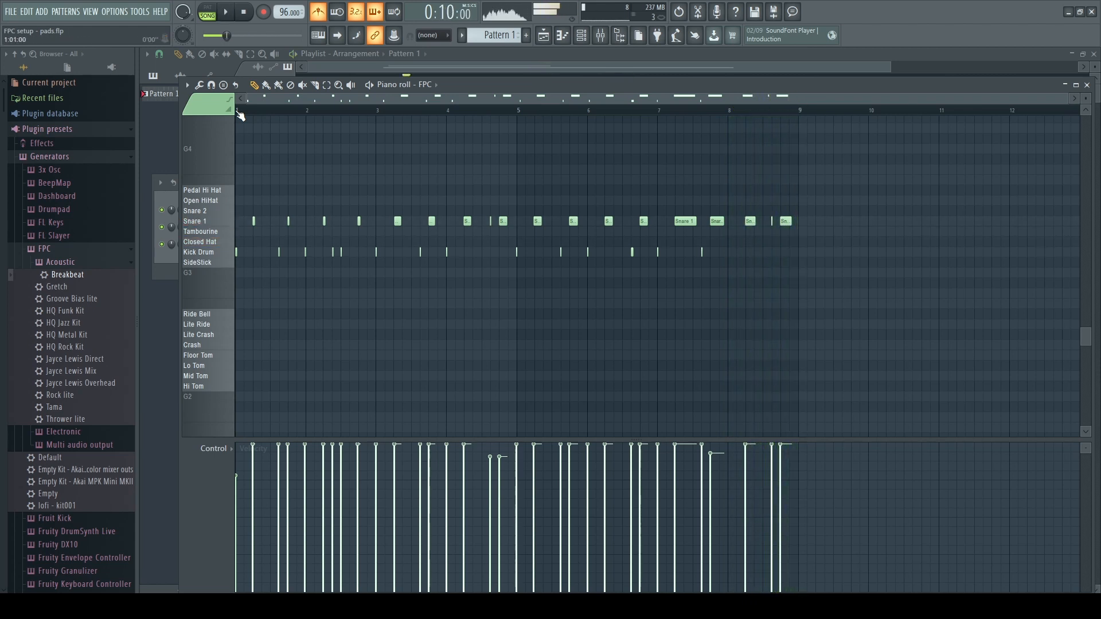
Record Closed Hat hits across the loop with varied velocities.
left_click(262, 12)
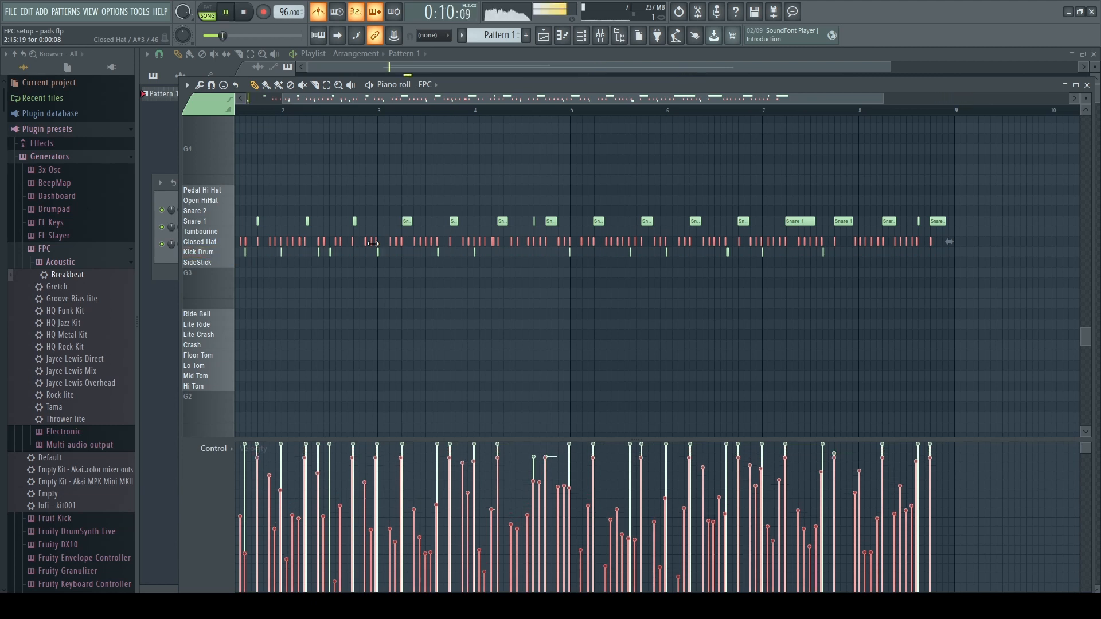
left_click(225, 13)
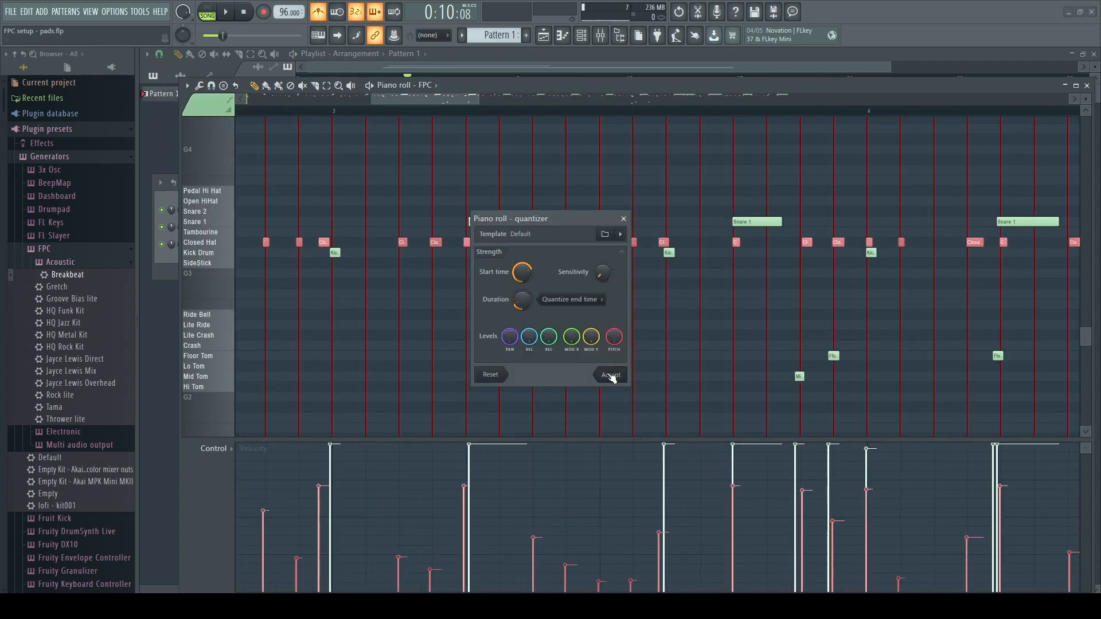
Accept the quantizer settings to snap the Mid Tom and Floor Tom fill to the grid.
left_click(609, 375)
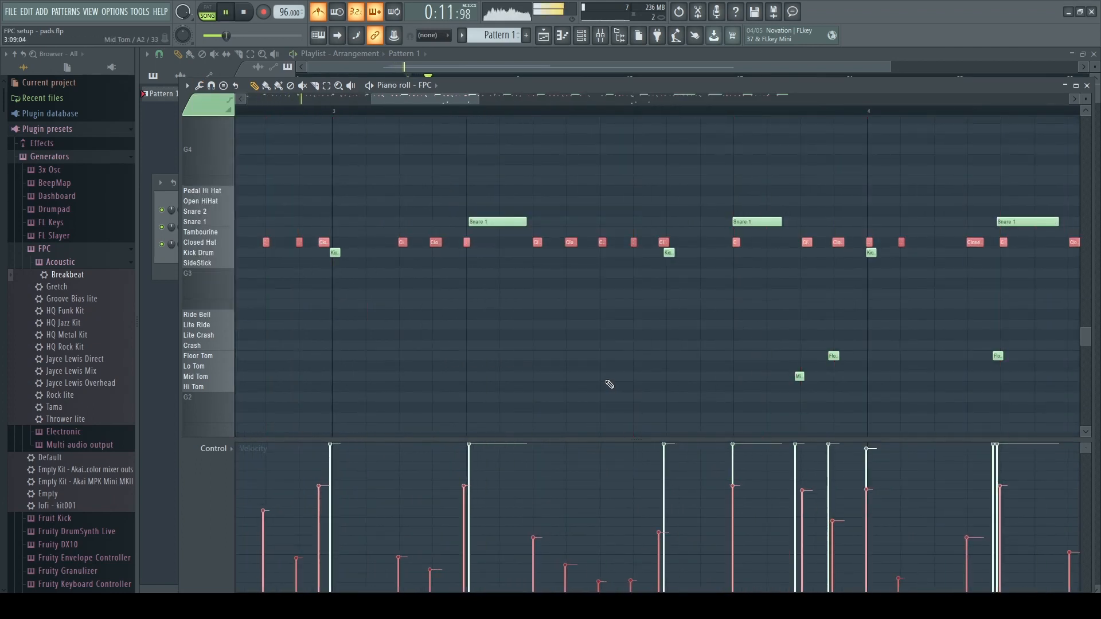